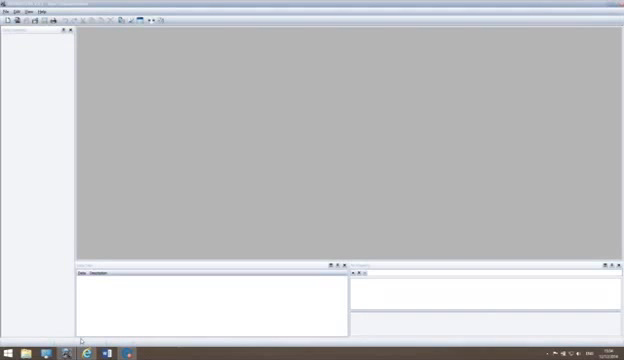
pyautogui.moveTo(142, 189)
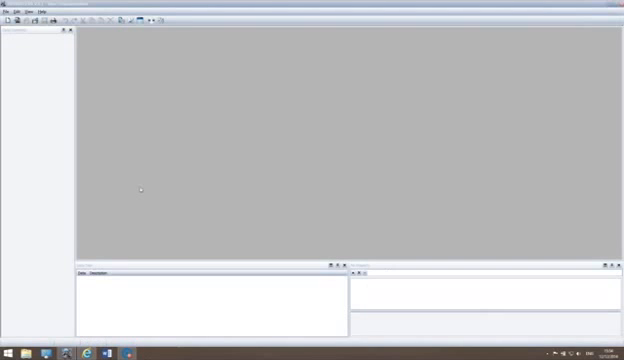
pyautogui.moveTo(38, 147)
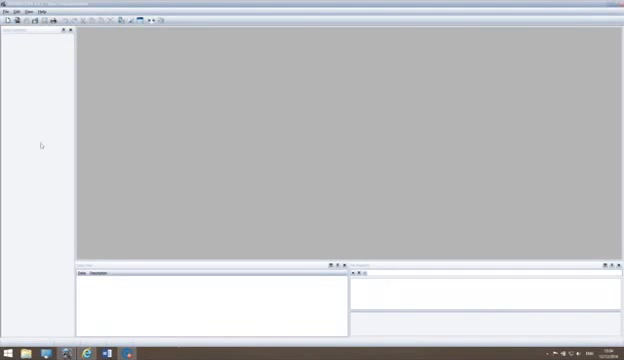
pyautogui.moveTo(34, 131)
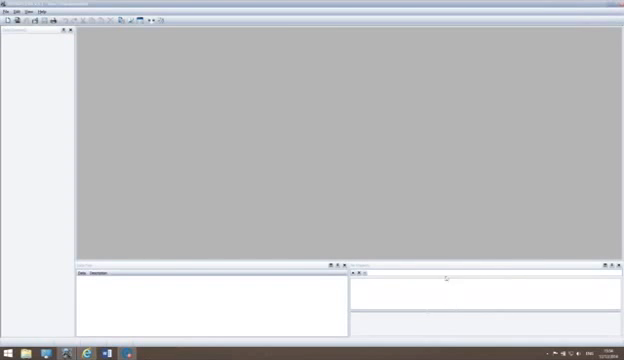
pyautogui.moveTo(434, 298)
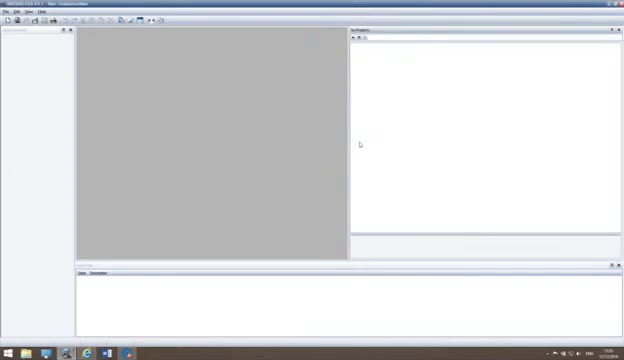
pyautogui.moveTo(355, 127)
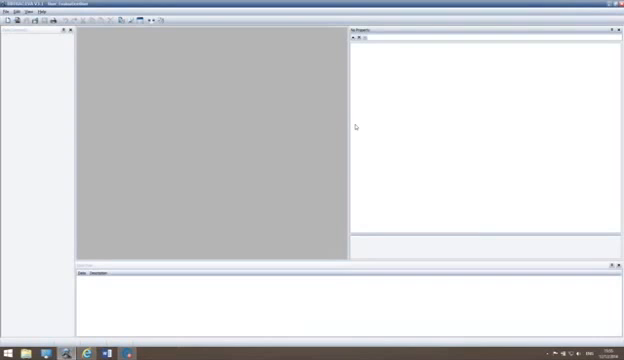
pyautogui.moveTo(348, 124)
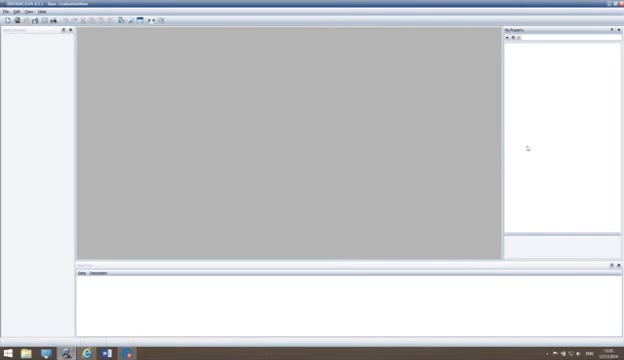
pyautogui.moveTo(586, 118)
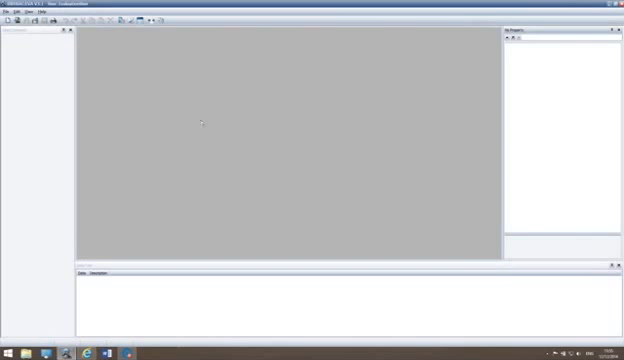
pyautogui.moveTo(330, 110)
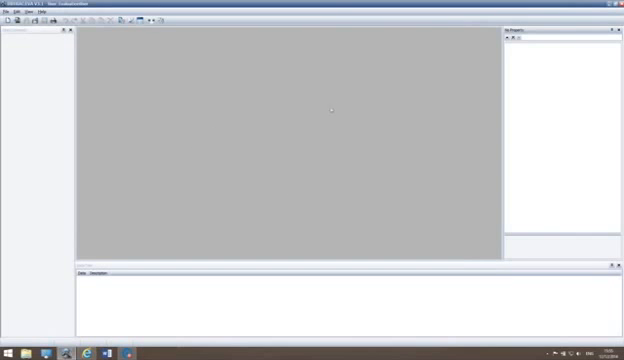
pyautogui.moveTo(230, 144)
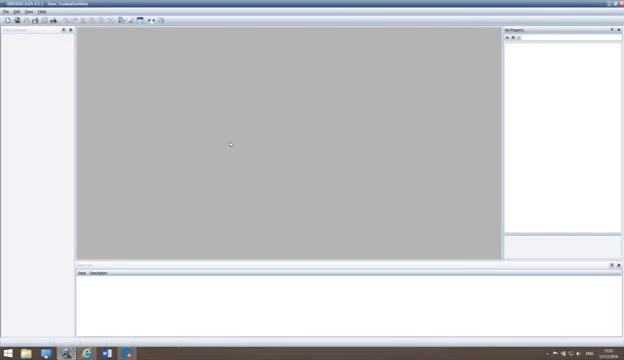
pyautogui.moveTo(119, 68)
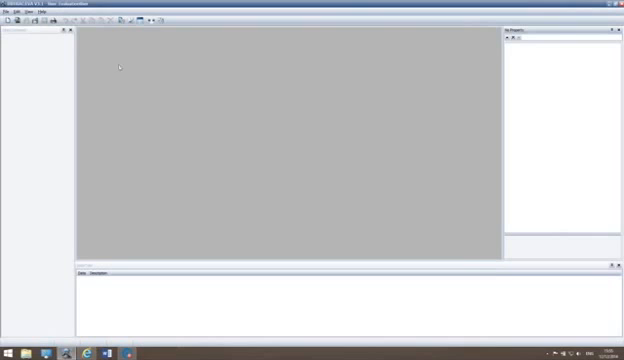
pyautogui.click(30, 11)
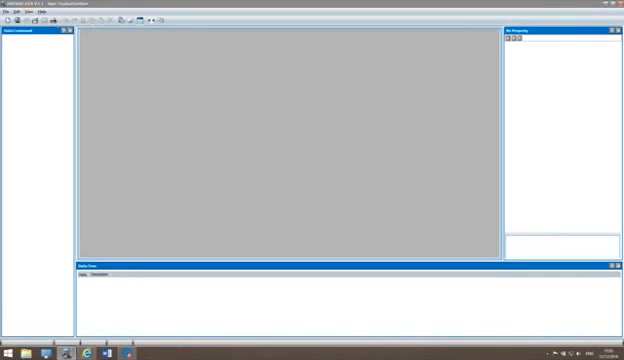
pyautogui.click(28, 12)
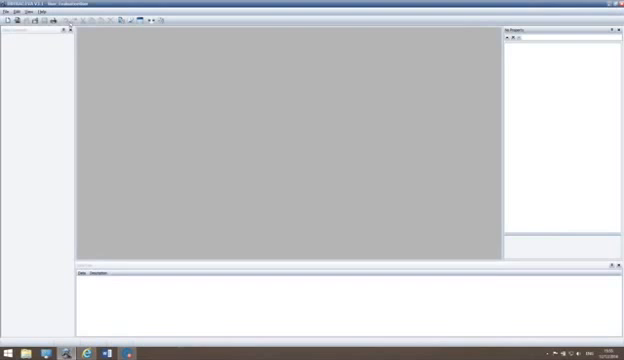
pyautogui.click(38, 11)
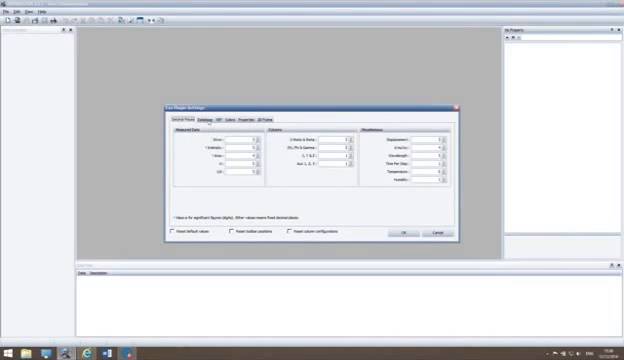
# Step: Browse the search/match database and properties tabs, then confirm the Eva Plugin Settings with OK
pyautogui.click(201, 119)
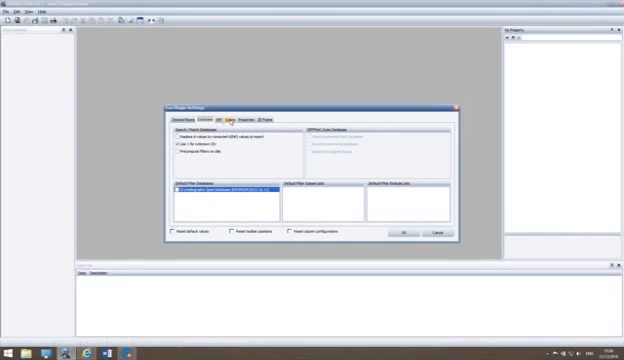
pyautogui.click(228, 119)
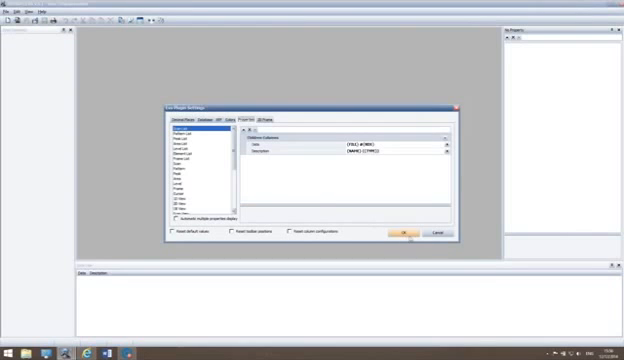
pyautogui.click(403, 234)
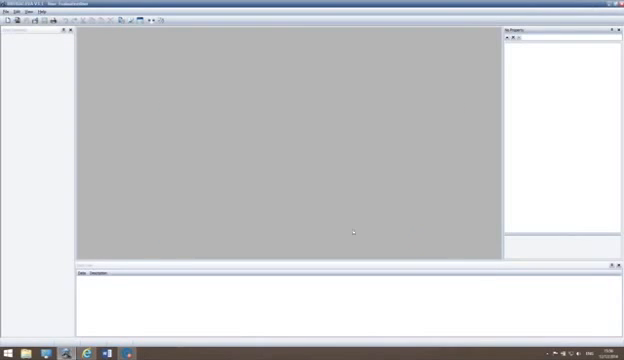
pyautogui.moveTo(145, 101)
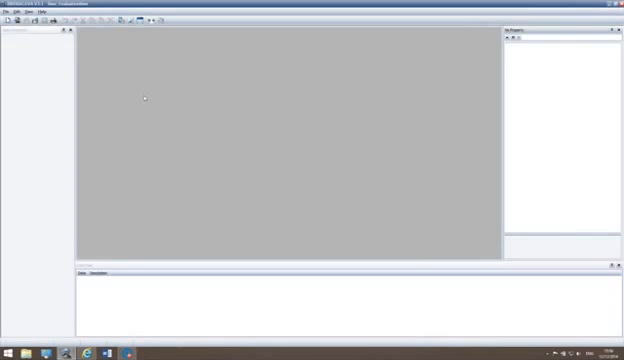
pyautogui.moveTo(137, 117)
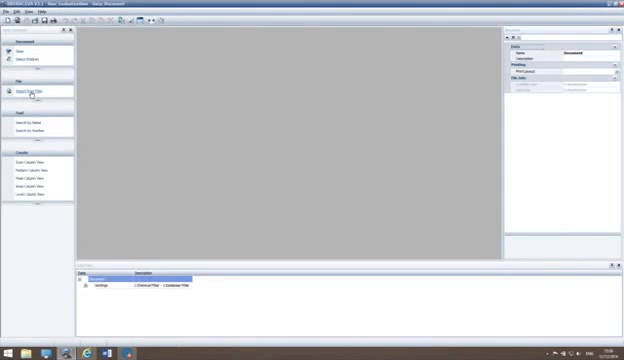
# Step: Bring up Import Scan Files from the Data Command panel
pyautogui.click(30, 89)
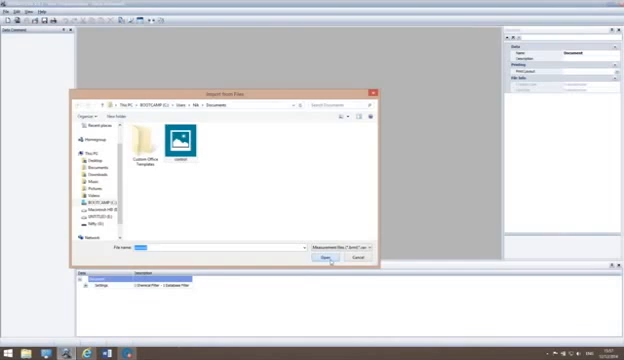
# Step: Open the control scan file from Documents into the document
pyautogui.click(315, 259)
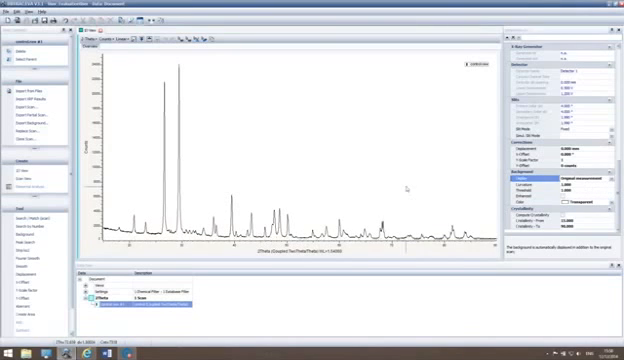
pyautogui.moveTo(406, 188)
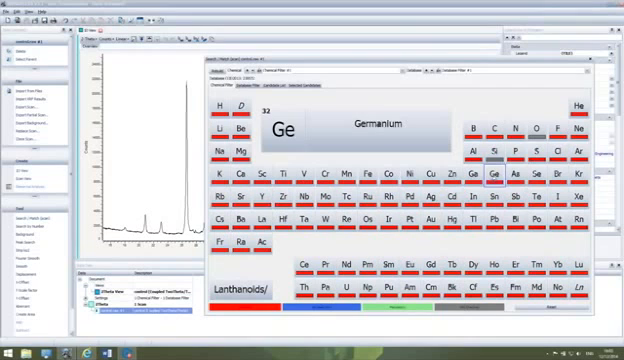
# Step: Set silicon to included in the periodic table of the Chemical Filter tab
pyautogui.click(496, 153)
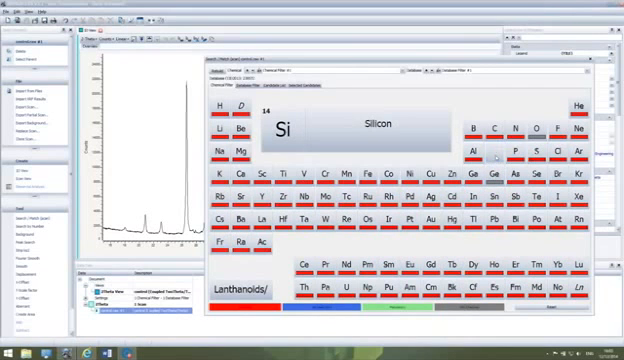
pyautogui.click(498, 156)
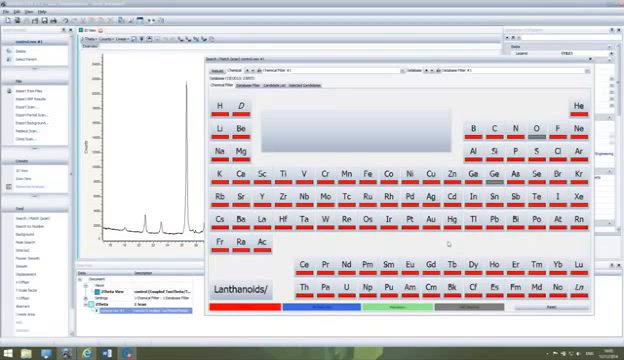
pyautogui.click(519, 263)
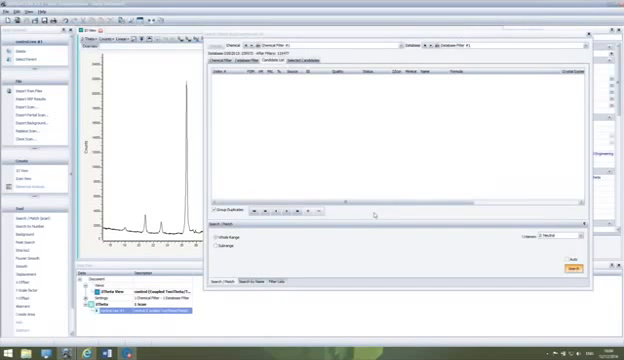
# Step: Show the Candidate List tab of the Search/Match window
pyautogui.click(570, 270)
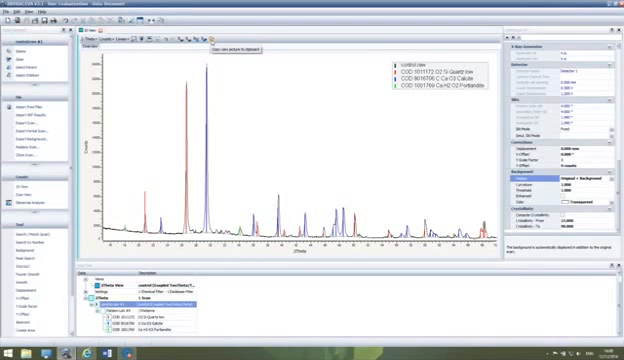
# Step: Show the bitmap and metafile copy options for the plot picture
pyautogui.click(210, 47)
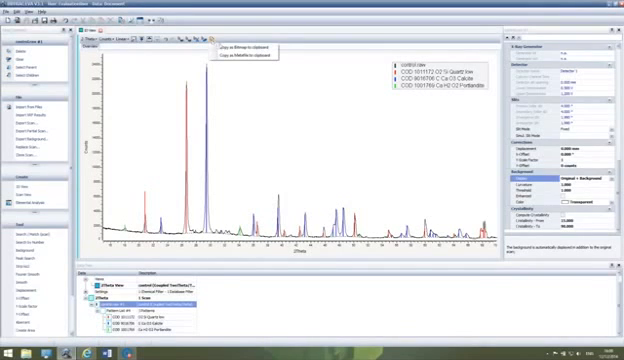
pyautogui.moveTo(240, 52)
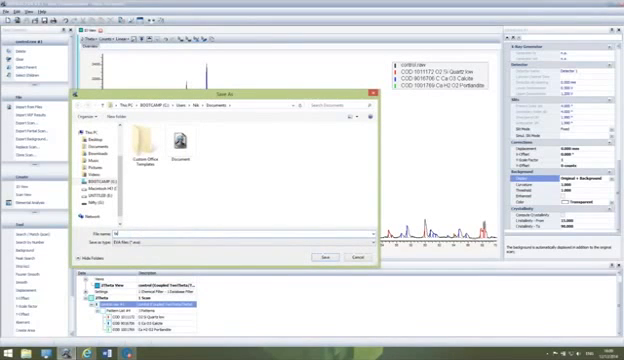
# Step: Enter 'test' as the EVA file name in Documents
pyautogui.write('test')
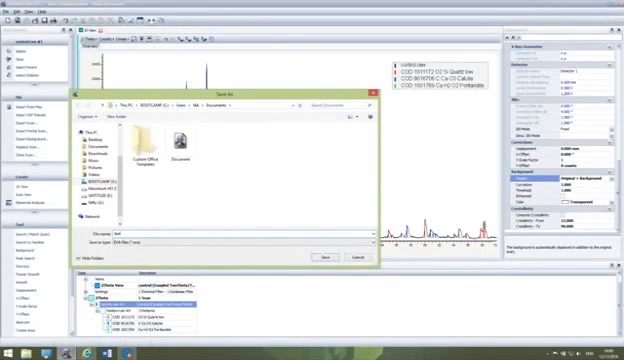